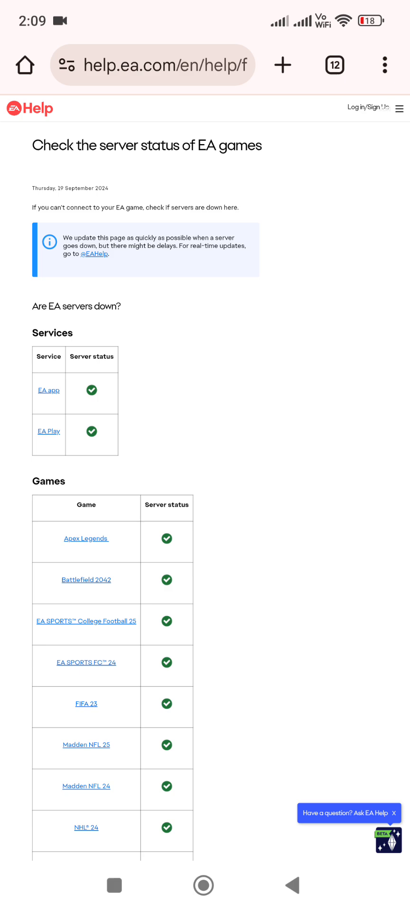
Scroll through the EA server status page to its end
{"action": "scroll", "scroll_direction": "down", "scroll_amount": 3}
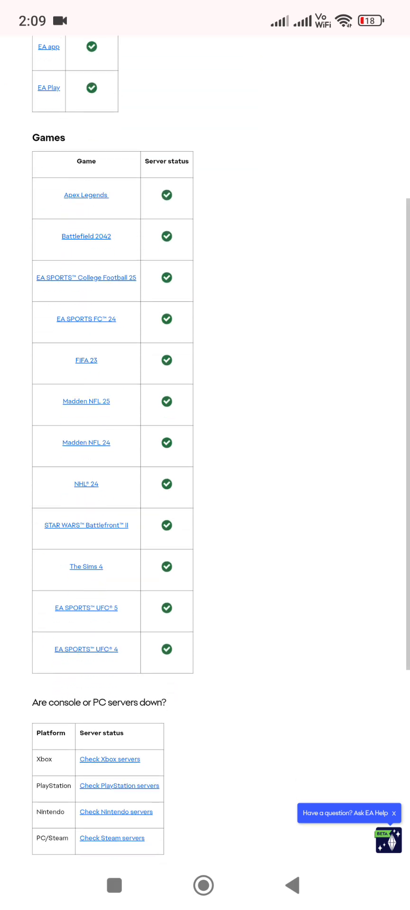
{"action": "scroll", "scroll_direction": "down", "scroll_amount": 3}
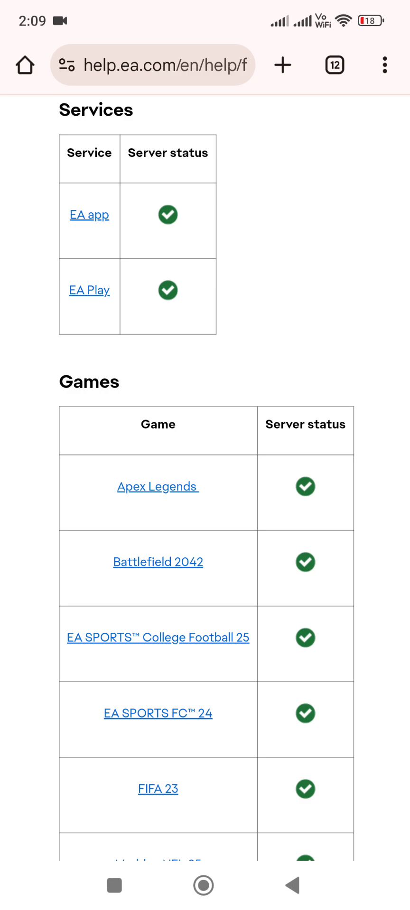
{"action": "scroll", "scroll_direction": "down", "scroll_amount": 3}
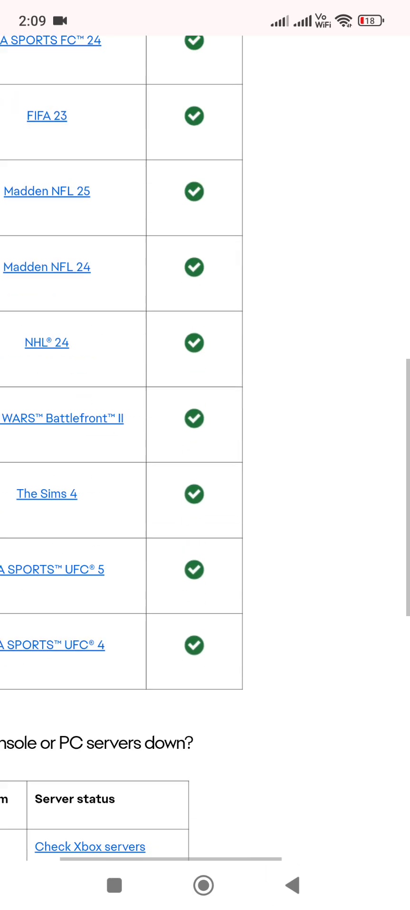
{"action": "scroll", "scroll_direction": "down", "scroll_amount": 3}
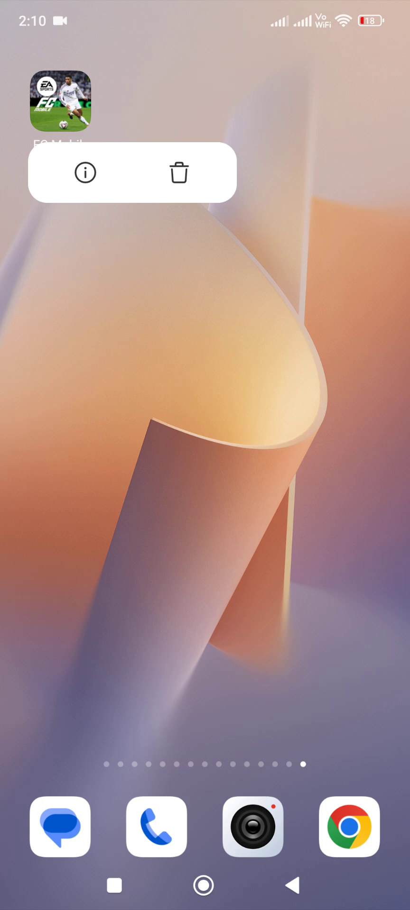
Dismiss the FC Mobile quick menu and pull down the Control Center
{"action": "left_click", "coordinate": [85, 173]}
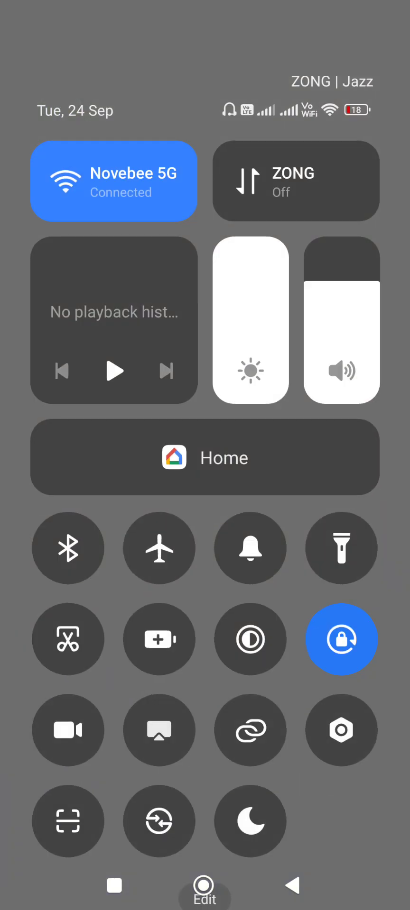
Toggle Wi-Fi off and back on in Control Center
{"action": "left_click", "coordinate": [294, 181]}
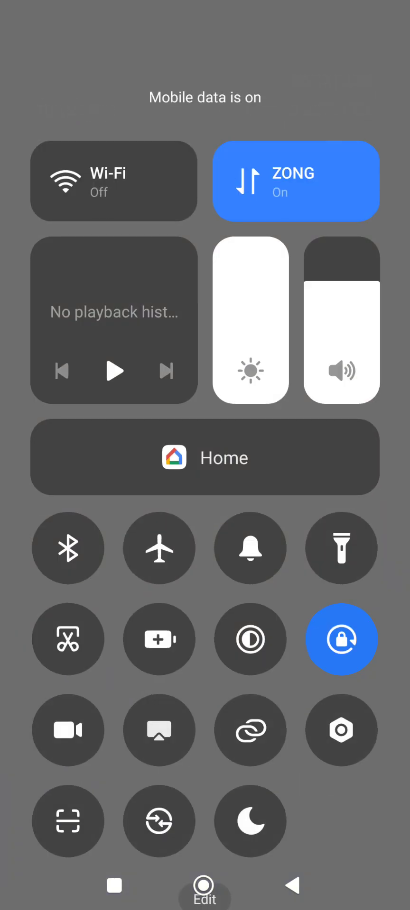
{"action": "left_click", "coordinate": [113, 181]}
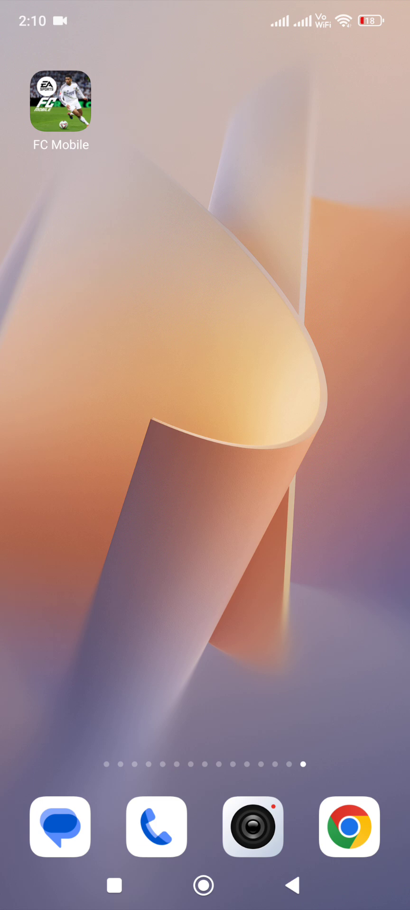
Open App info for FC Mobile from its home-screen quick menu
{"action": "left_click", "coordinate": [60, 98]}
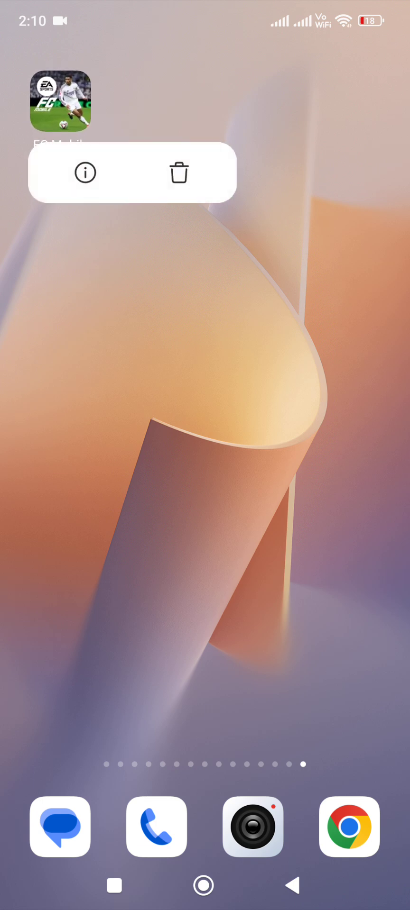
{"action": "left_click", "coordinate": [85, 173]}
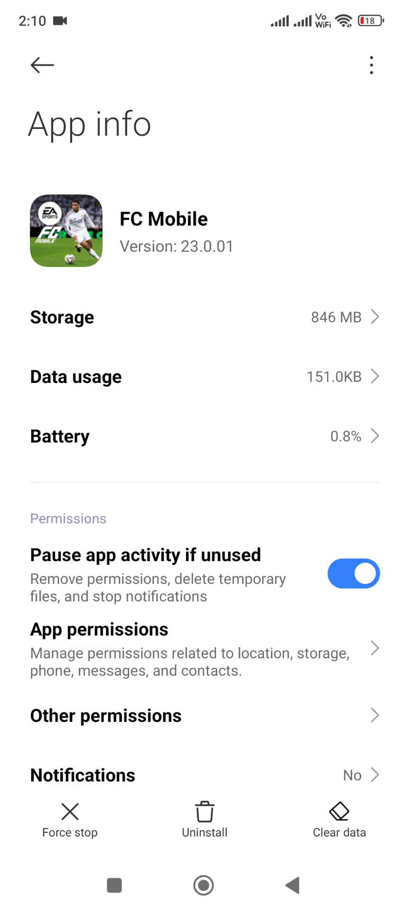
Open FC Mobile's Storage details showing 846 MB total and 2.65 MB cache
{"action": "left_click", "coordinate": [99, 629]}
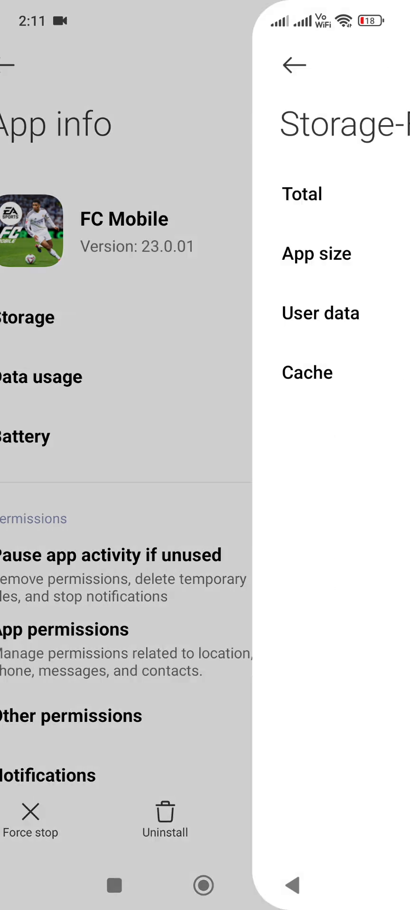
{"action": "left_click", "coordinate": [26, 318]}
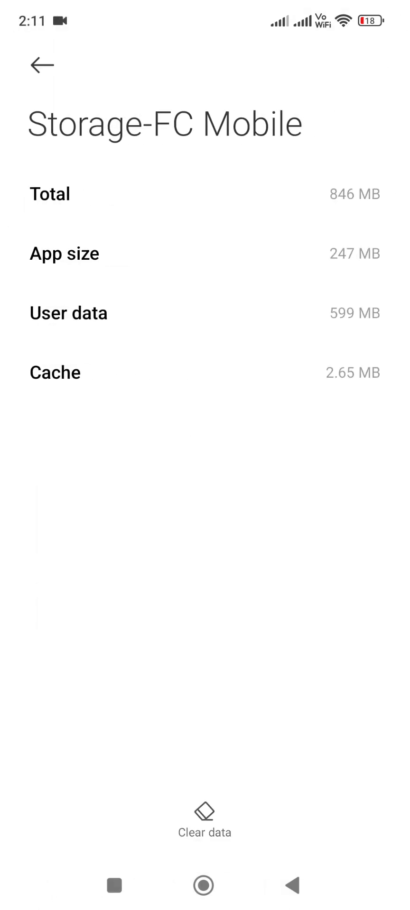
{"action": "left_click", "coordinate": [204, 820]}
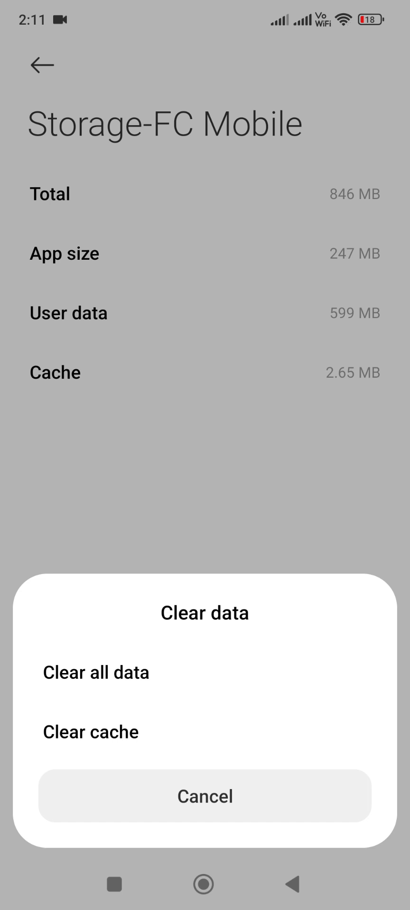
{"action": "left_click", "coordinate": [204, 796]}
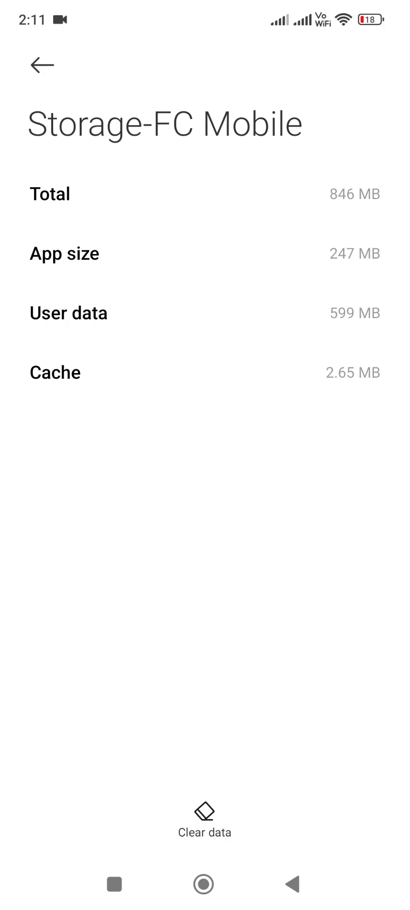